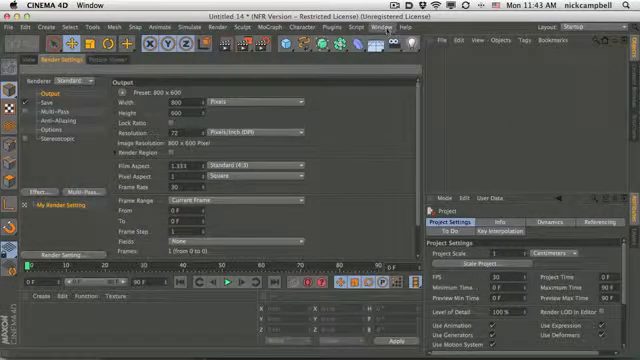
- Leave Render Settings and create a fresh empty scene with Cmd+N
left_click(388, 28)
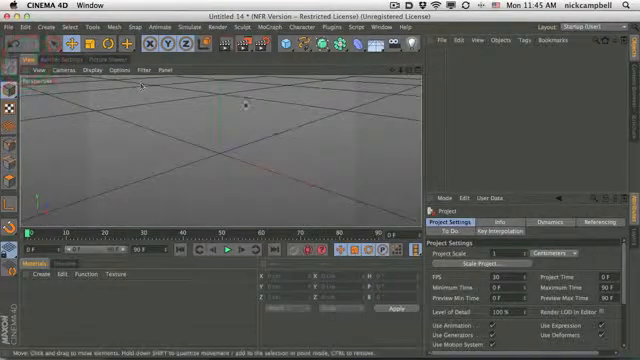
key("cmd+n")
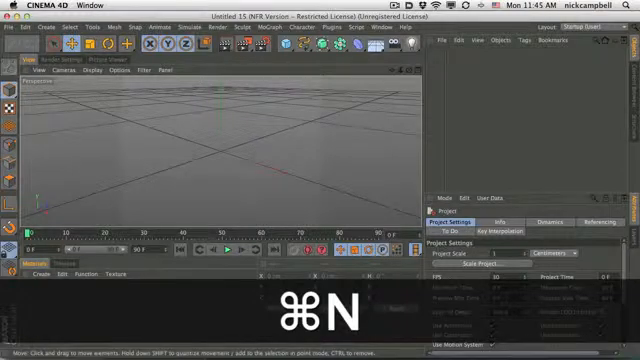
- Close the scene, start another empty one and set its render output width to 1280
key("cmd+n")
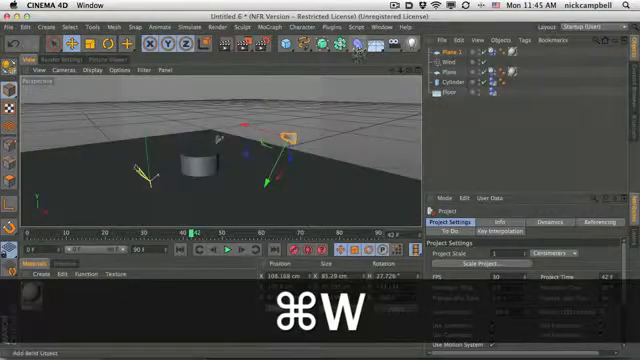
key("cmd+n")
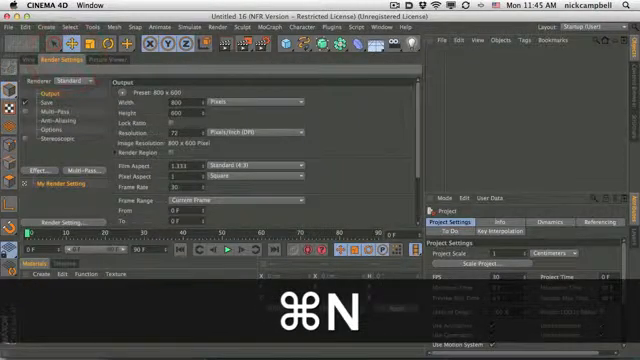
type("1280")
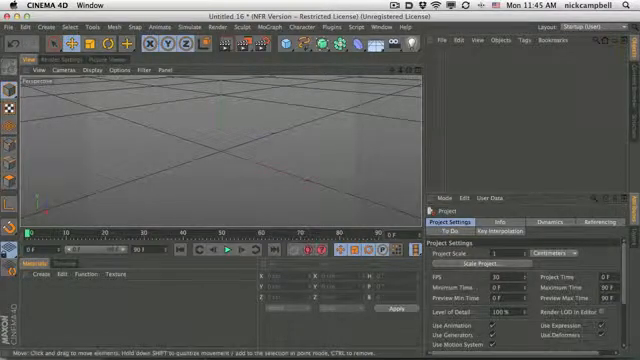
- Save the empty scene as new.c4d in the CINEMA 4D R14 folder via Save As
left_click(16, 28)
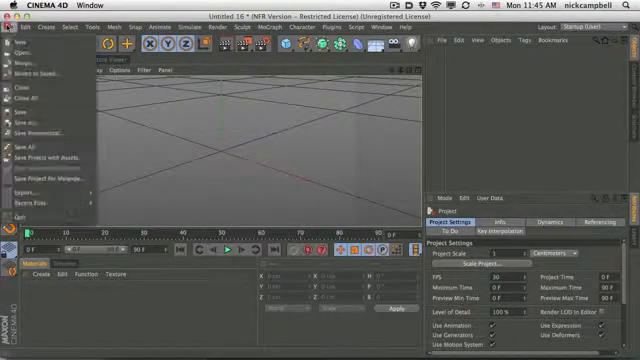
mouse_move(14, 108)
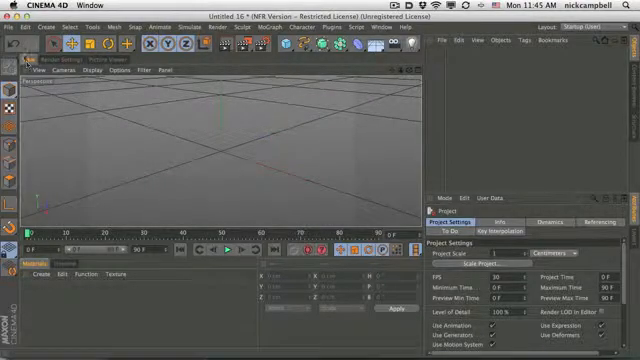
left_click(12, 28)
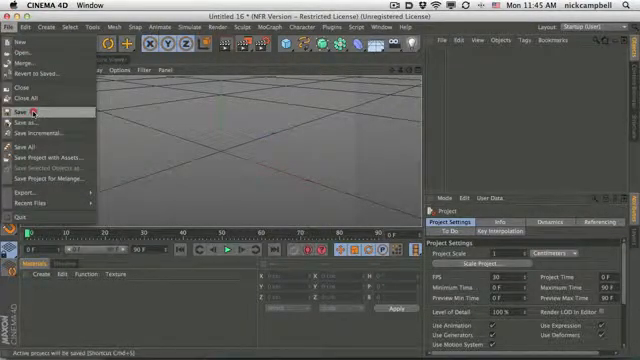
left_click(14, 110)
type("new.c4d")
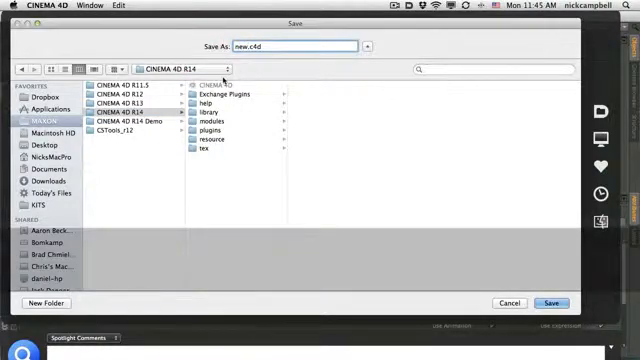
left_click(558, 304)
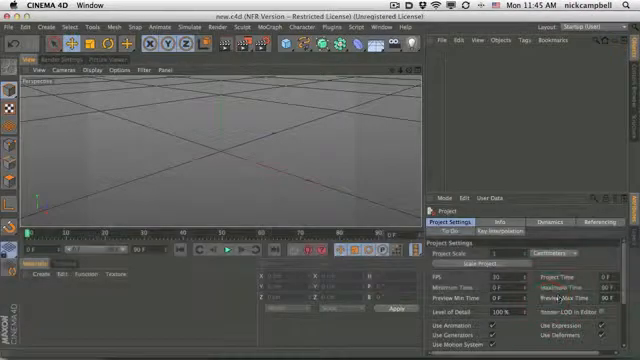
- Close new.c4d and create a new untitled scene from the default
key("cmd")
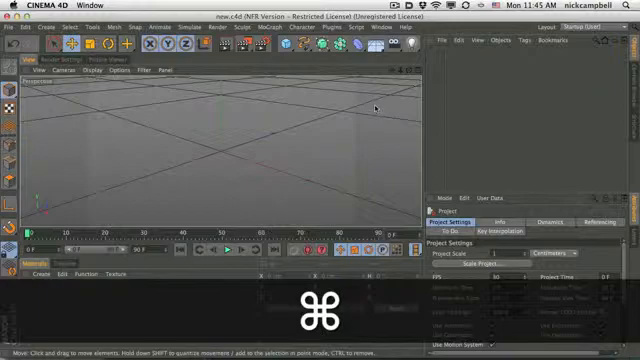
key("cmd+n")
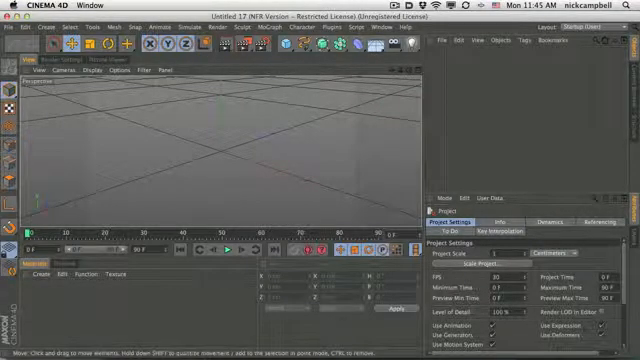
mouse_move(324, 168)
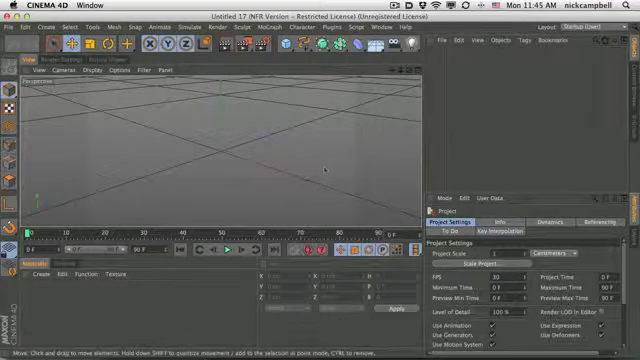